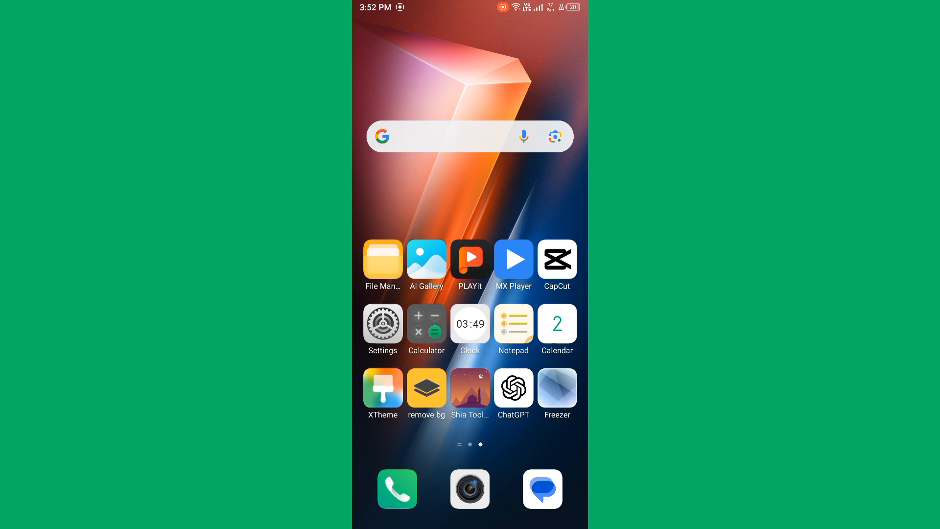
Step: Leave the Messages app and swipe the home screen back to the page with Google, Chrome and Play Store
{"action": "left_click", "coordinate": [542, 487]}
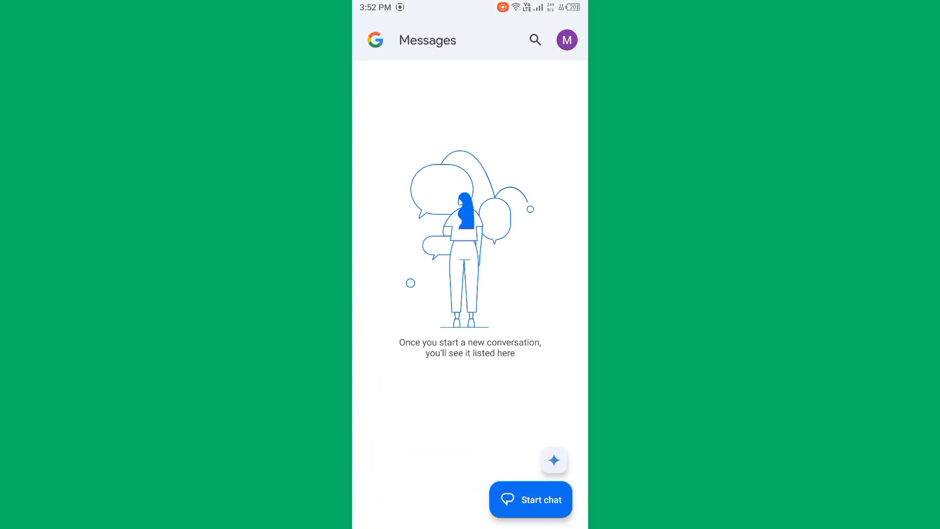
{"action": "left_click", "coordinate": [566, 39]}
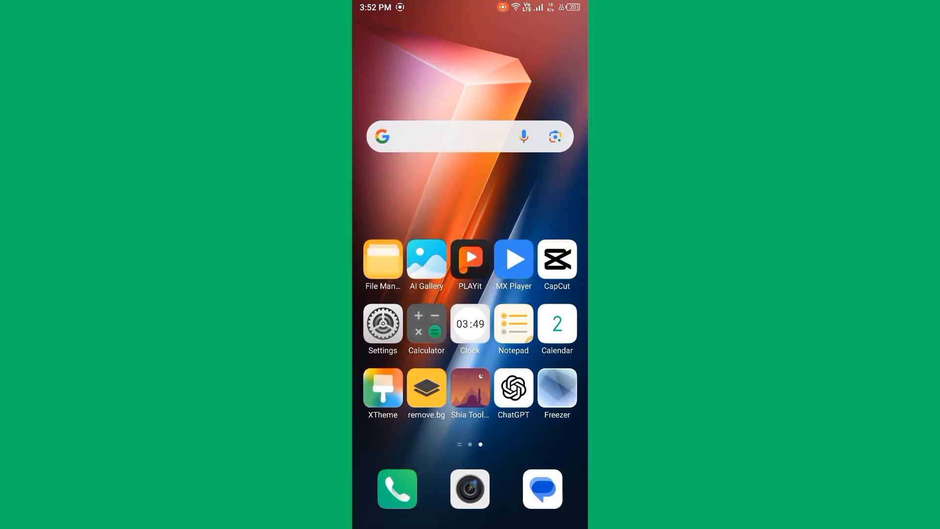
{"action": "left_click", "coordinate": [382, 325]}
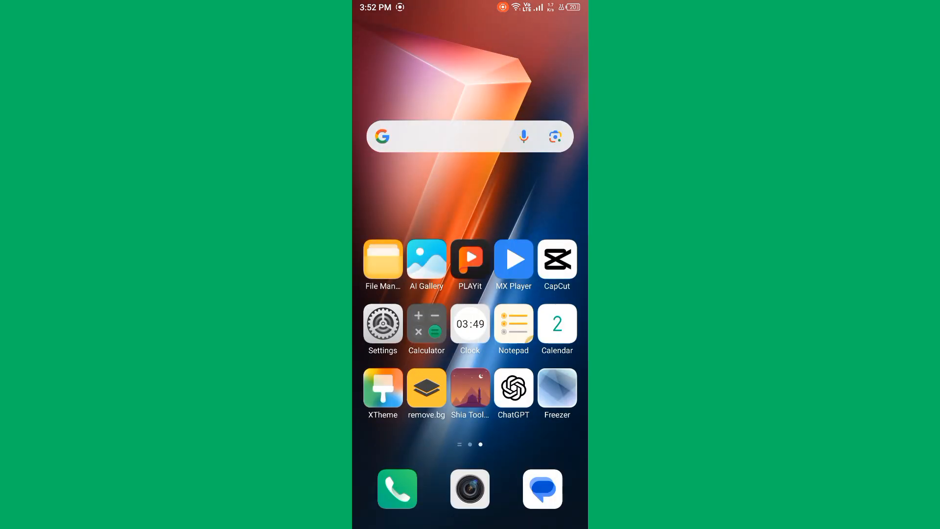
{"action": "scroll", "scroll_direction": "left", "scroll_amount": 3}
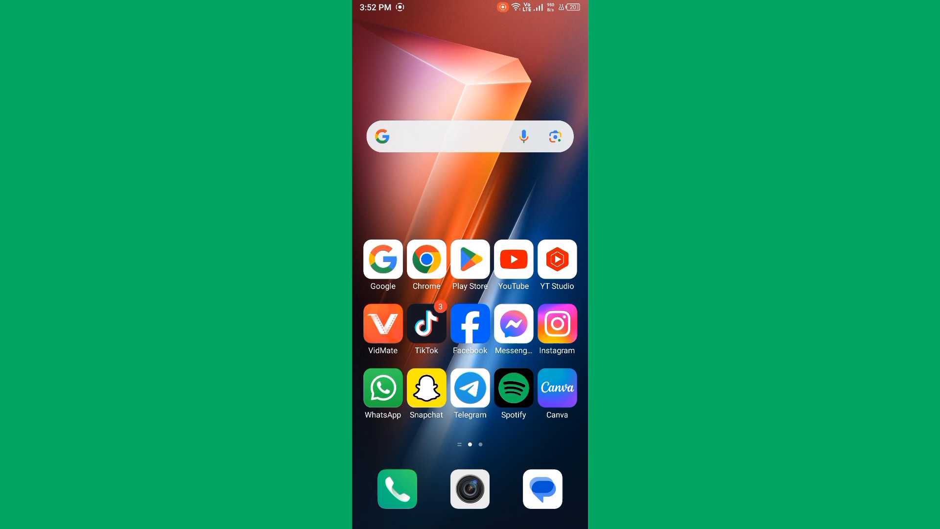
{"action": "left_click", "coordinate": [469, 259]}
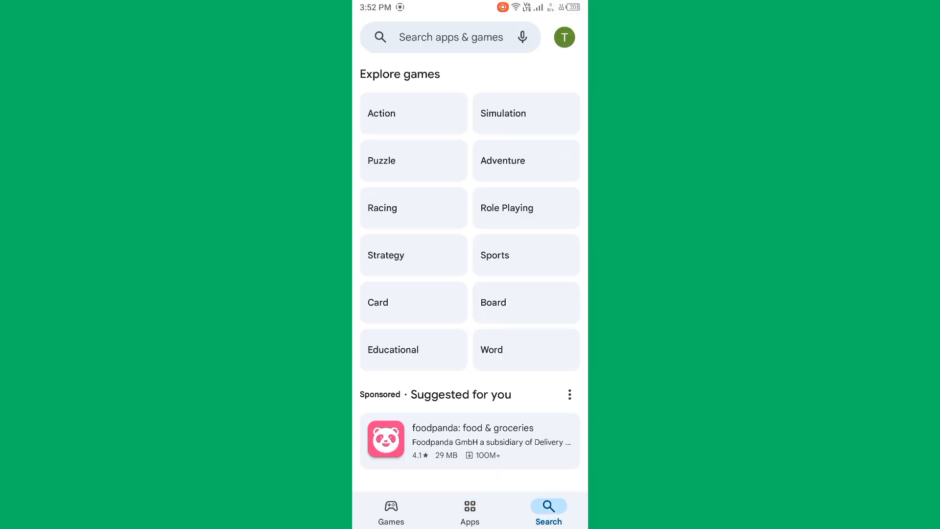
{"action": "left_click", "coordinate": [450, 37]}
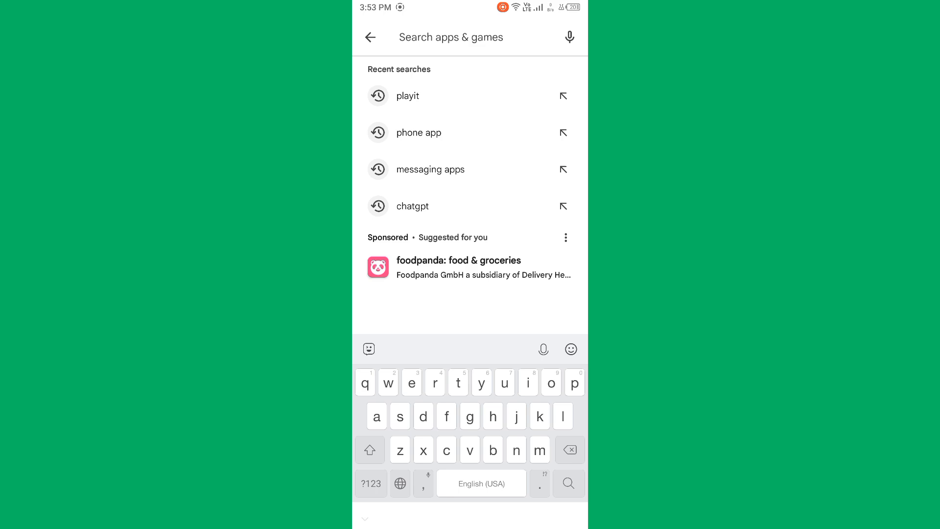
{"action": "left_click", "coordinate": [430, 169]}
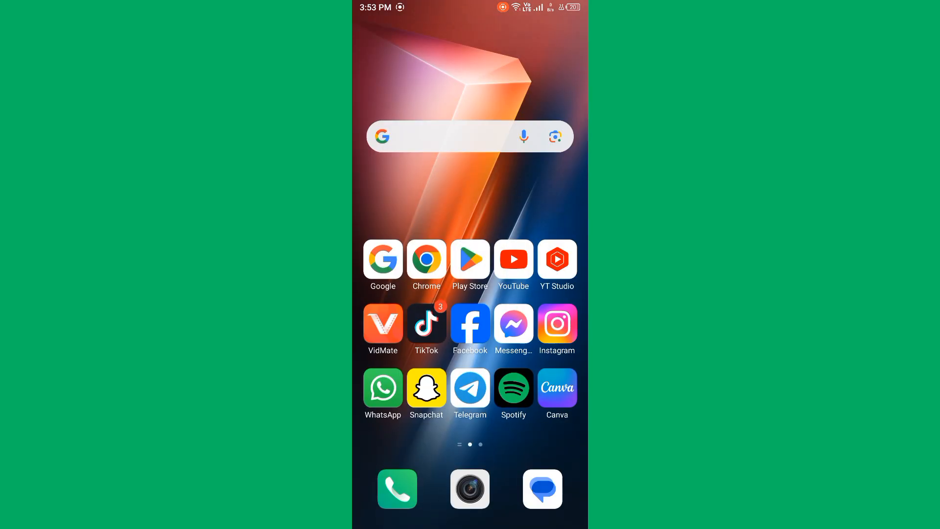
Step: Swipe to the next home screen page and launch the phone's Settings app
{"action": "scroll", "scroll_direction": "left", "scroll_amount": 3}
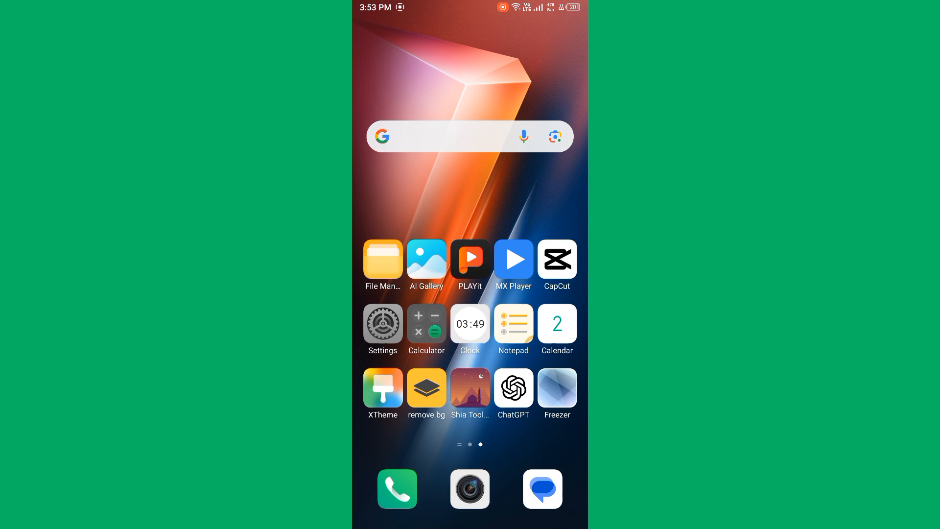
{"action": "left_click", "coordinate": [382, 321]}
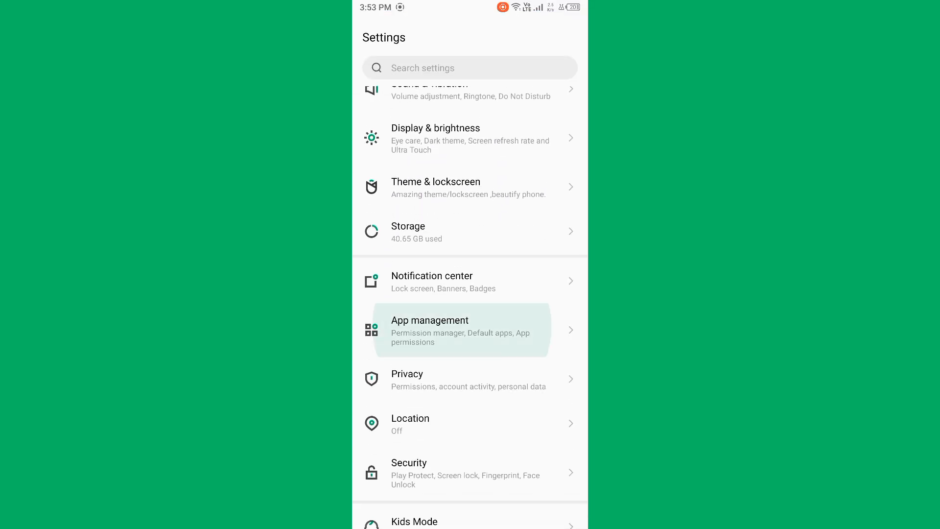
Step: Reach the Messages app details via App management > App settings (search 'me'), then return Home
{"action": "left_click", "coordinate": [455, 330]}
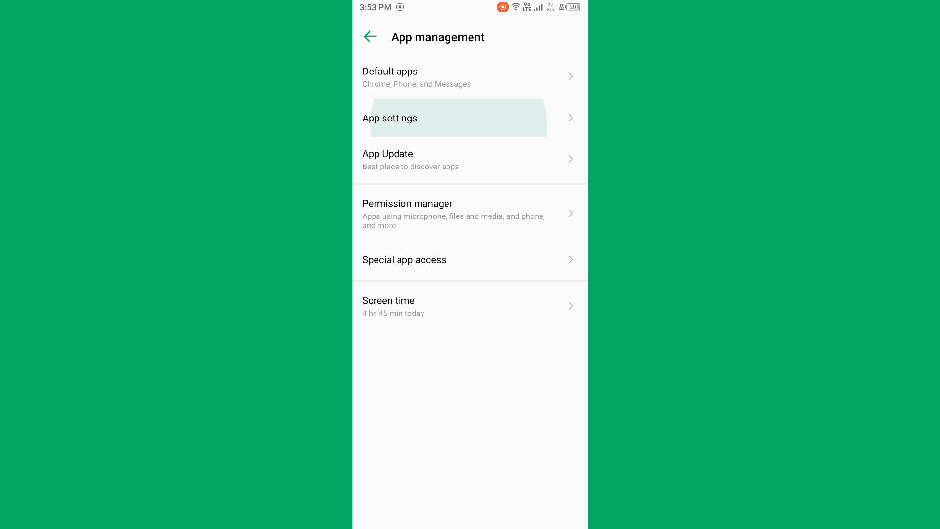
{"action": "left_click", "coordinate": [455, 118]}
{"action": "type", "text": "."}
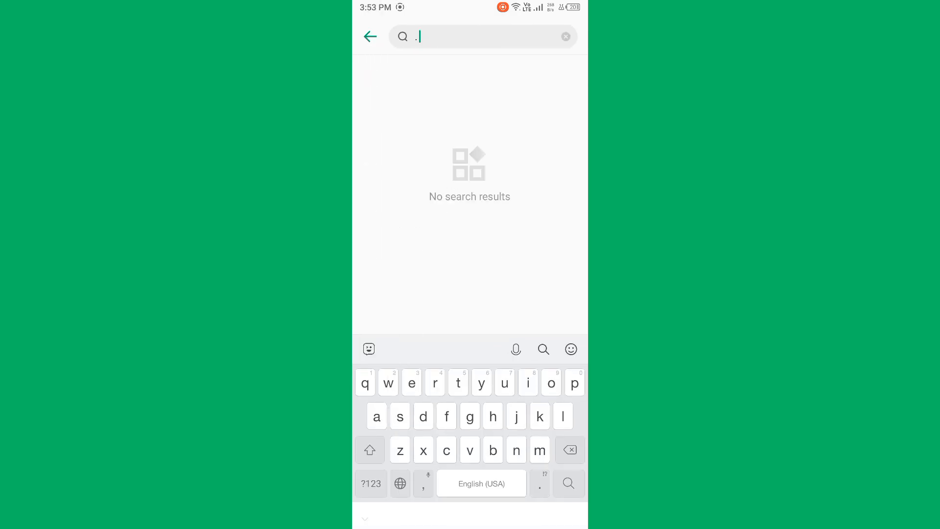
{"action": "type", "text": "me"}
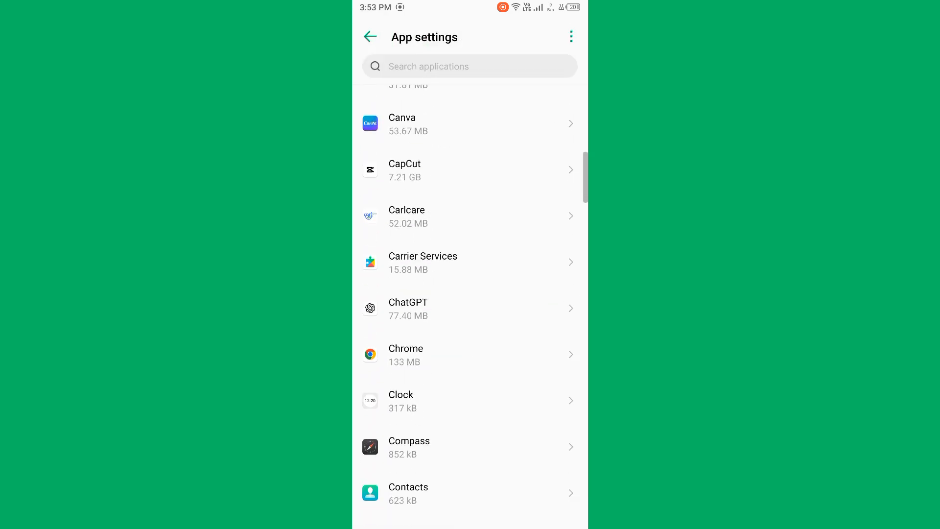
{"action": "scroll", "scroll_direction": "down", "scroll_amount": 3}
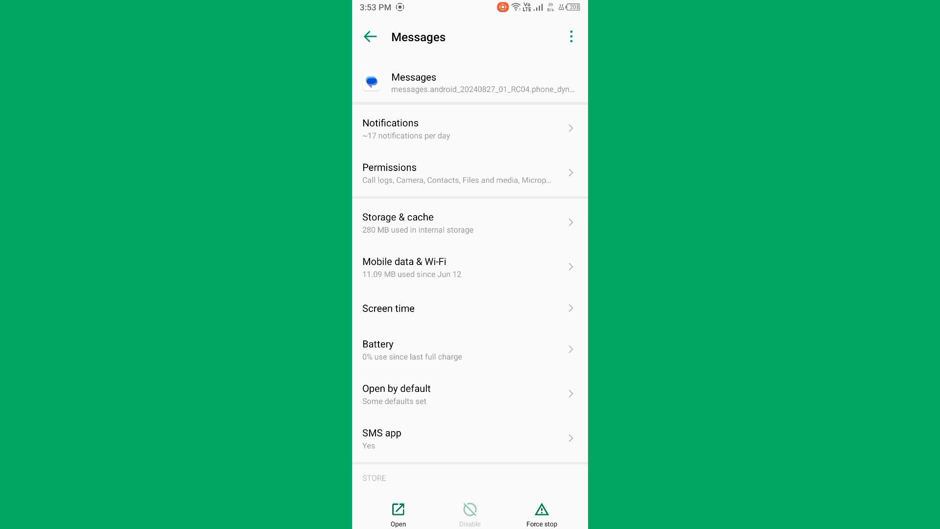
{"action": "left_click", "coordinate": [570, 37]}
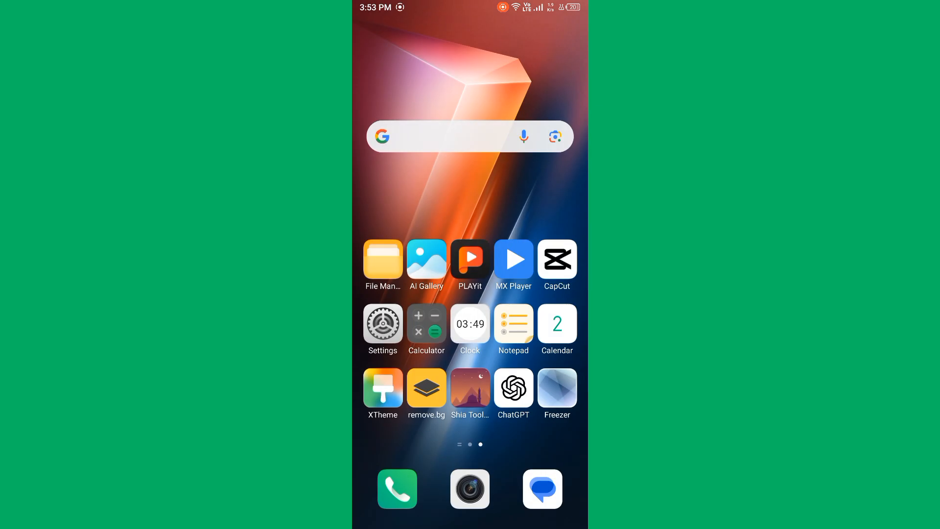
{"action": "left_click", "coordinate": [382, 322]}
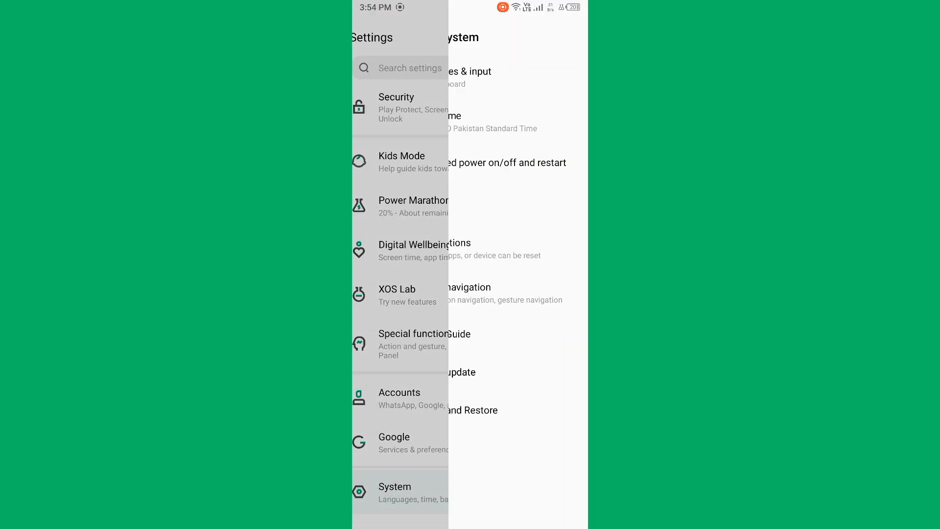
{"action": "left_click", "coordinate": [462, 372]}
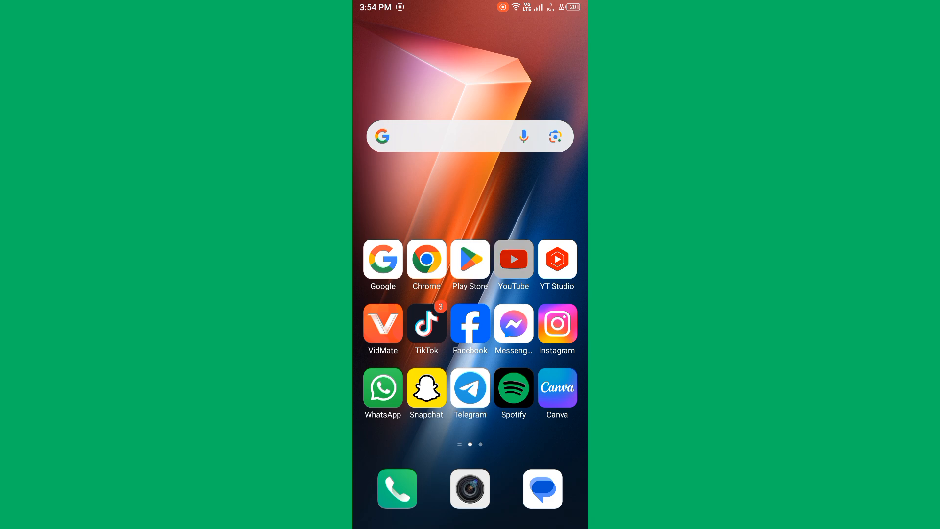
{"action": "scroll", "scroll_direction": "left", "scroll_amount": 3}
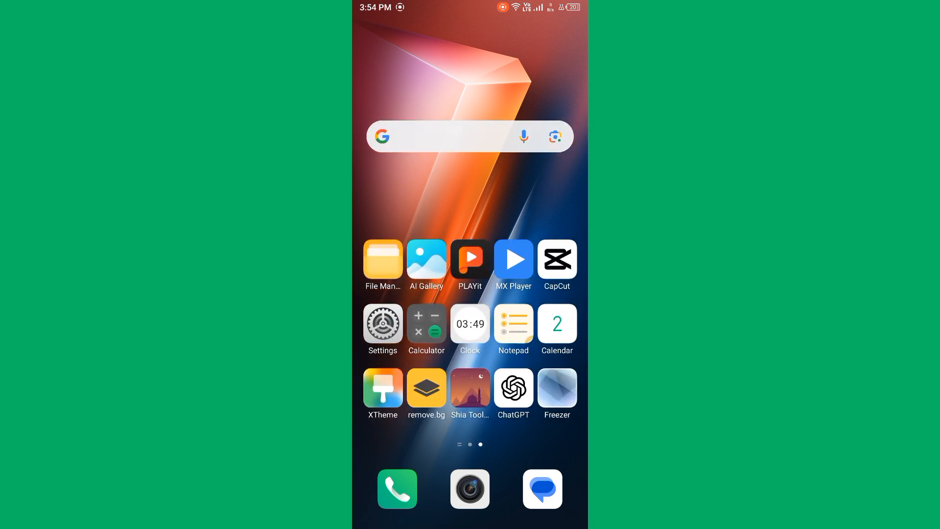